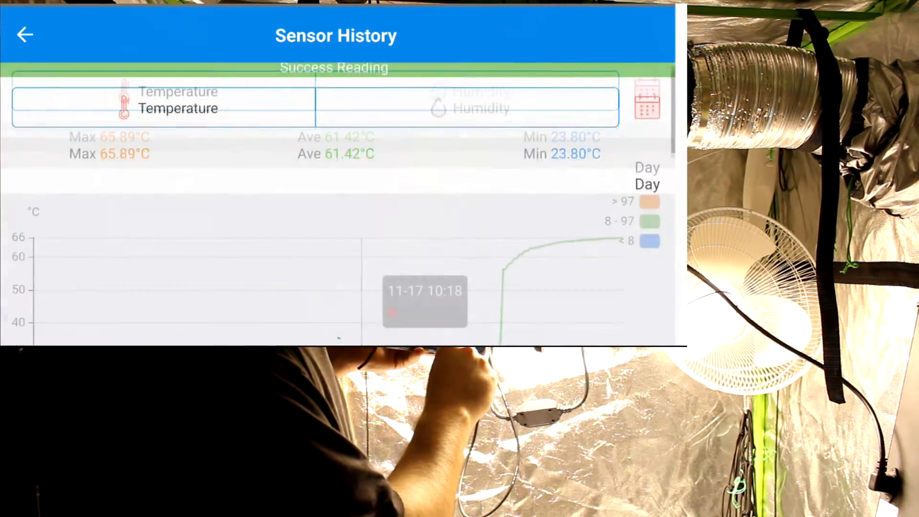
Step: View the full-day Temperature chart peaking at 65.89 °C, then return to Home reading 65.82 °C and 32.98%
scroll(up, 3)
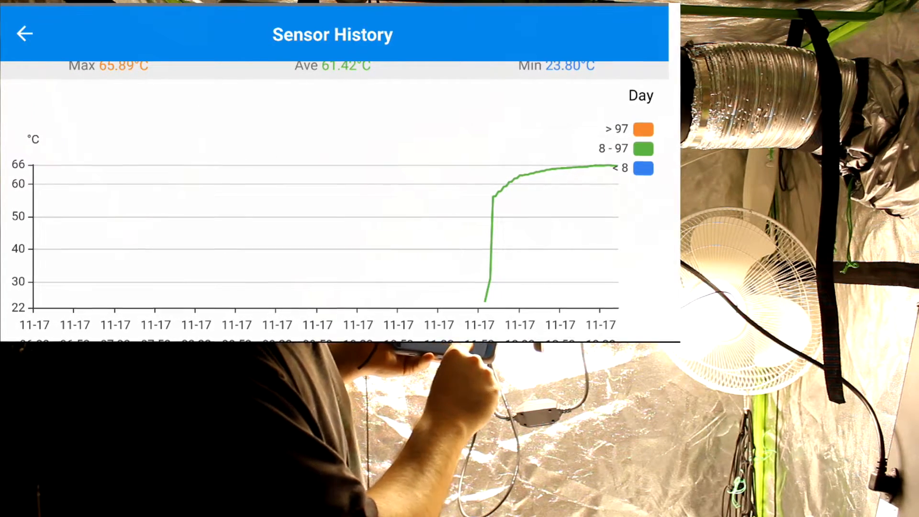
click(572, 167)
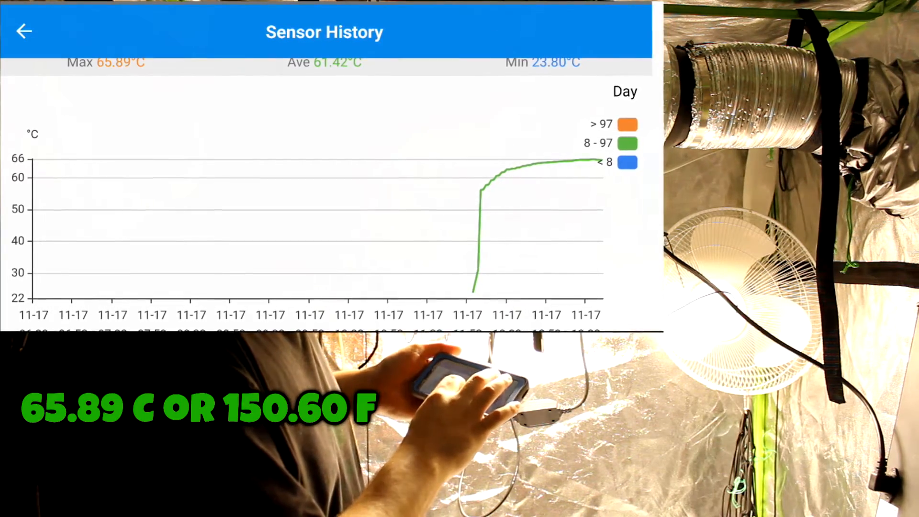
click(24, 31)
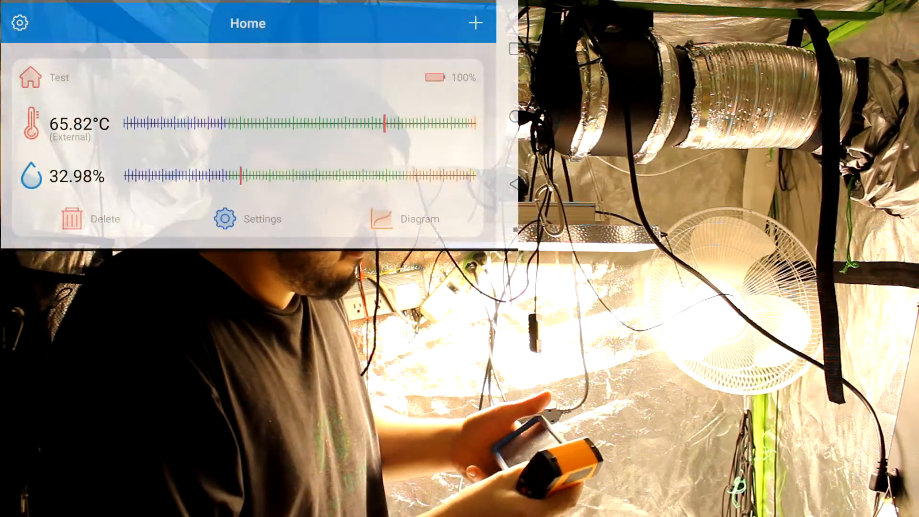